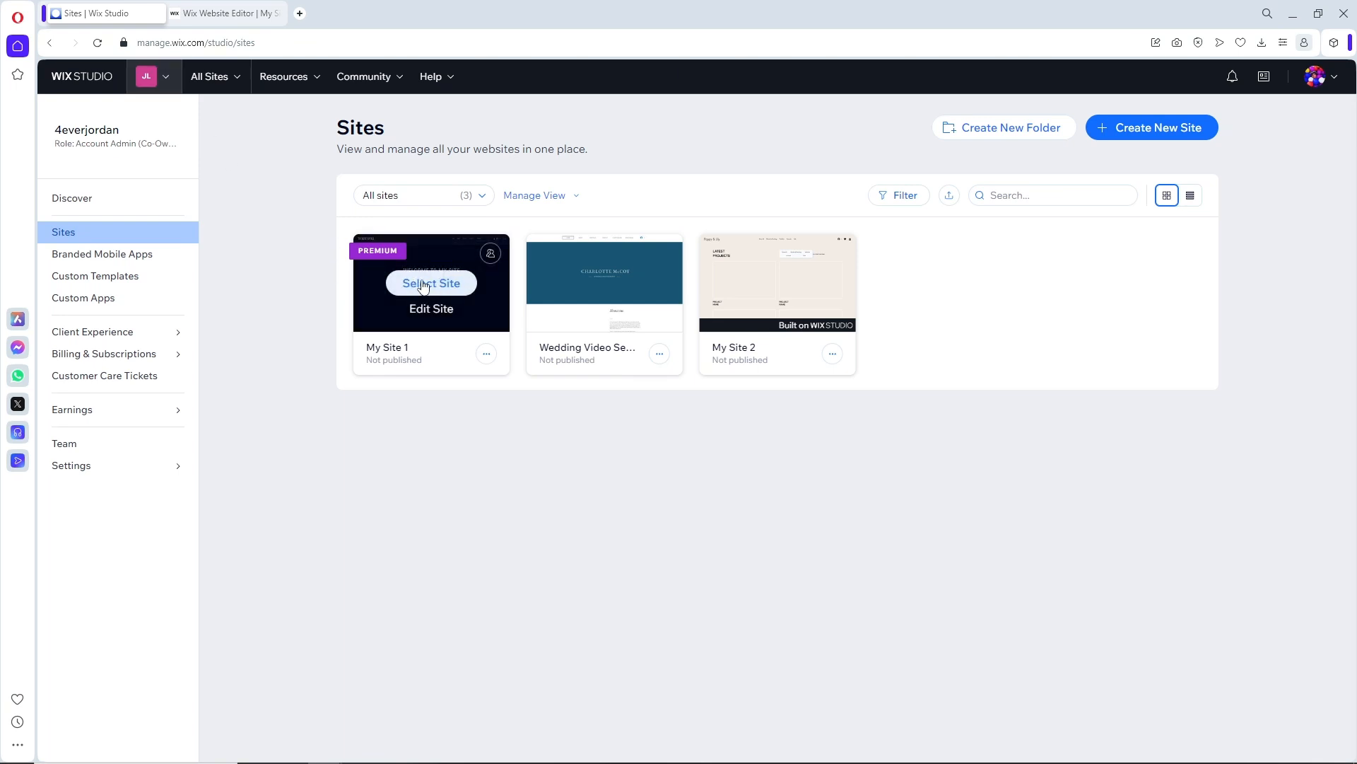
# Select My Site 1 from the sites list and open its dashboard
pyautogui.click(429, 283)
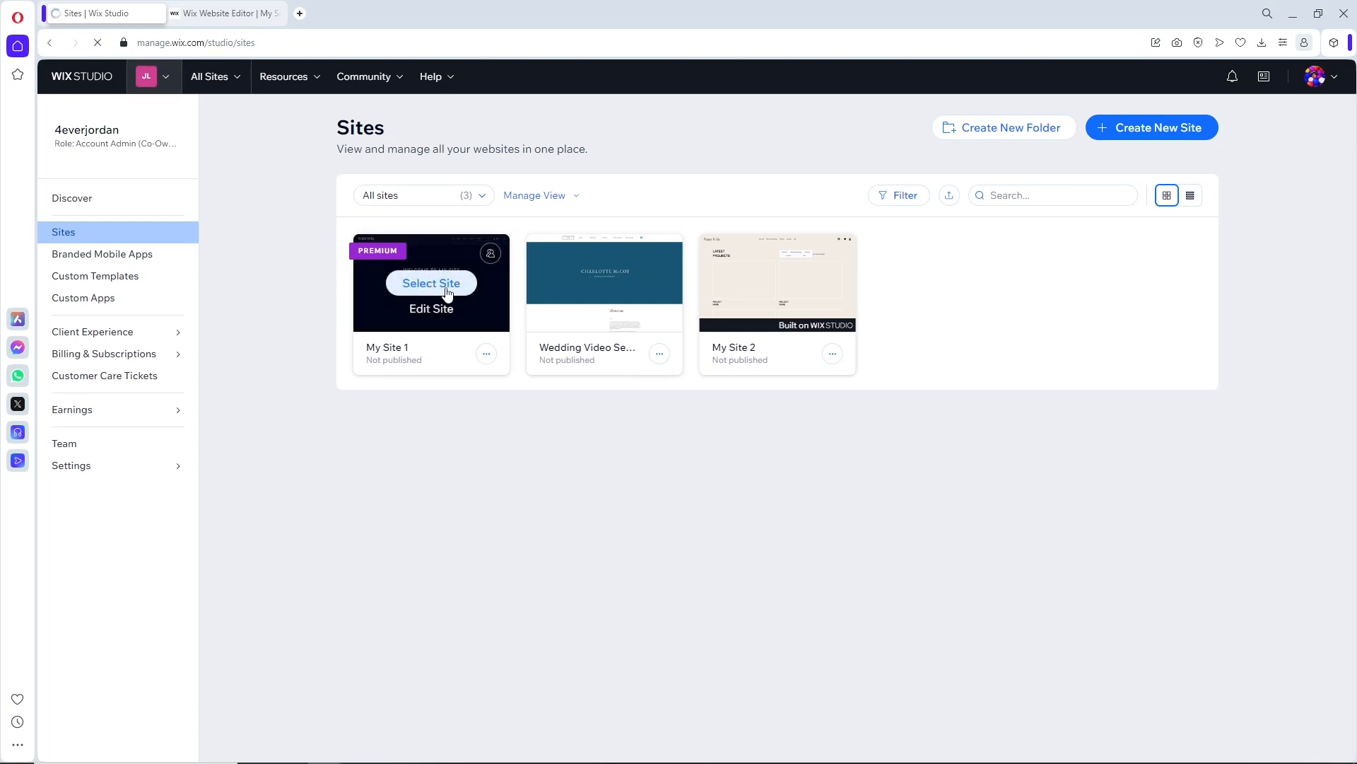
pyautogui.click(430, 283)
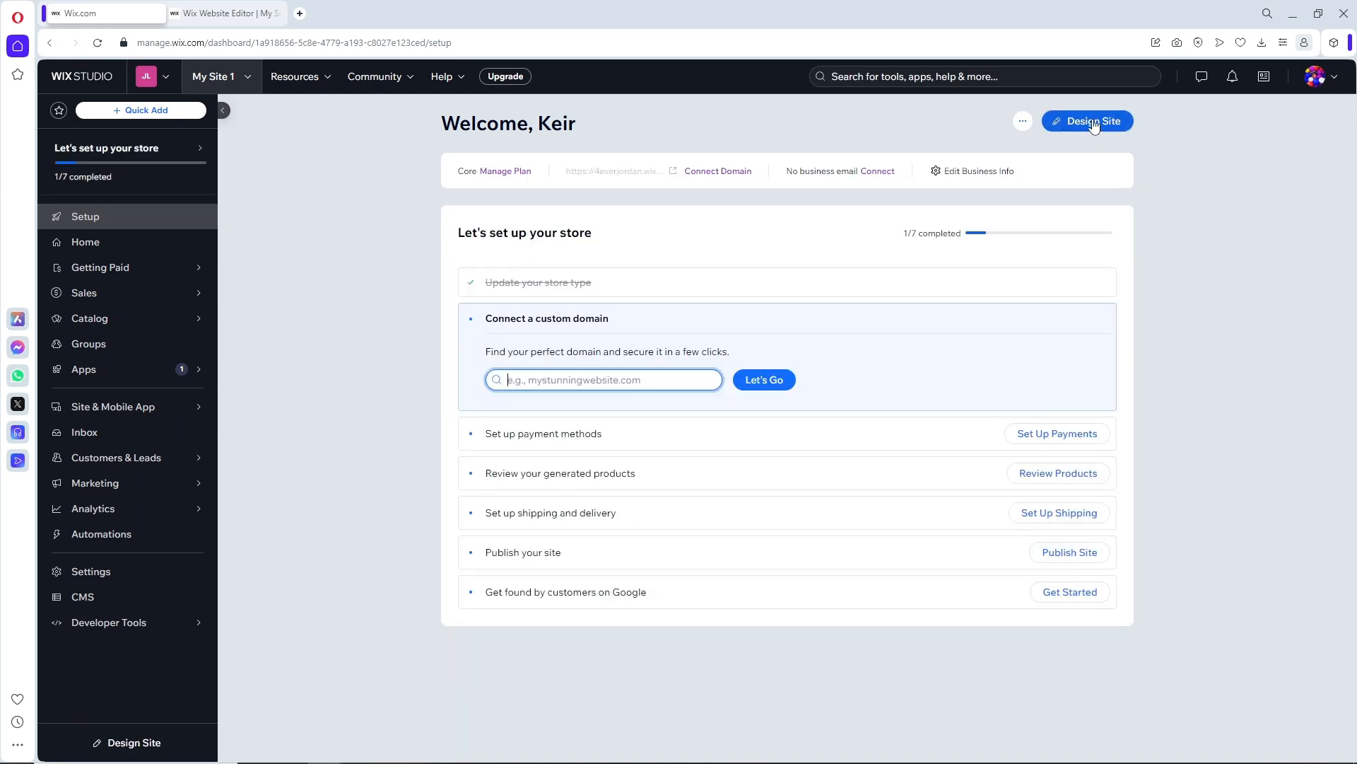
# Open My Site 1 in the editor via Design Site and close the pages panel
pyautogui.click(1094, 122)
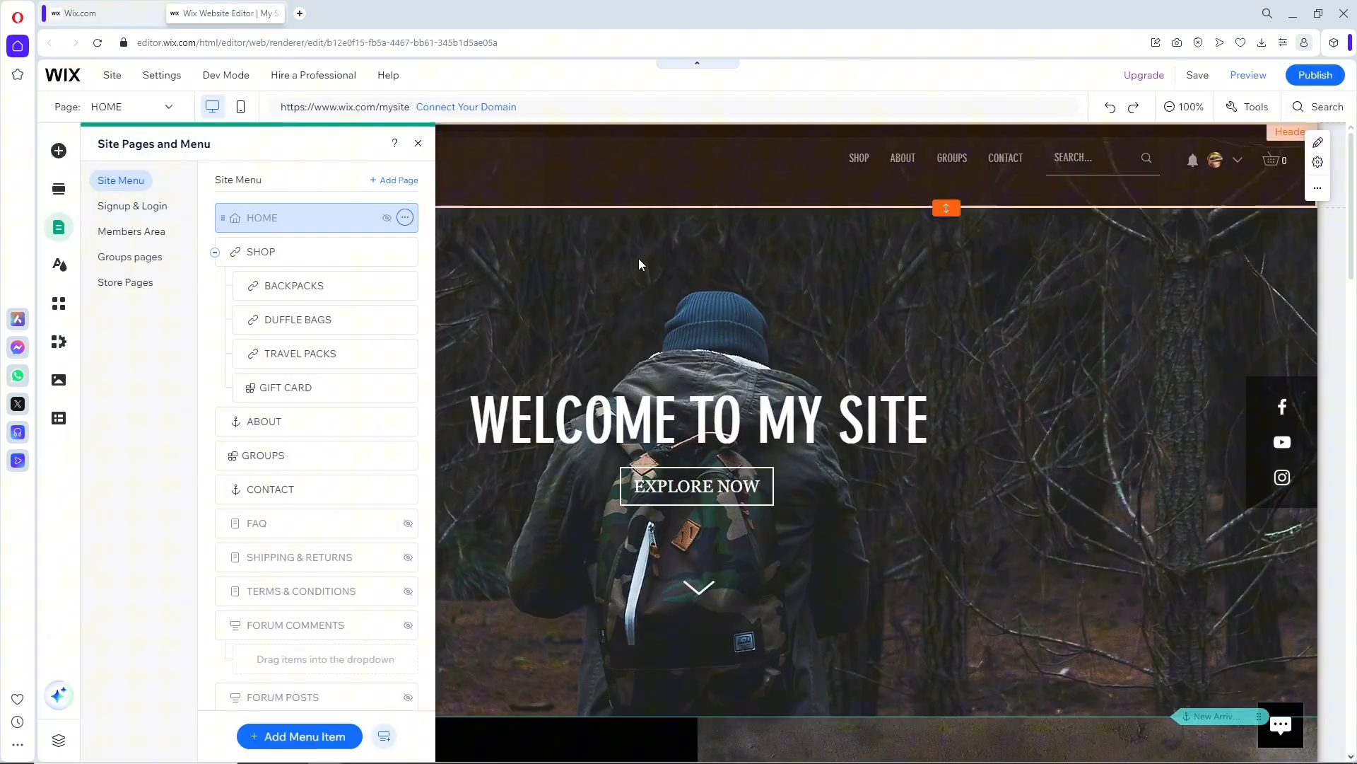
pyautogui.click(419, 143)
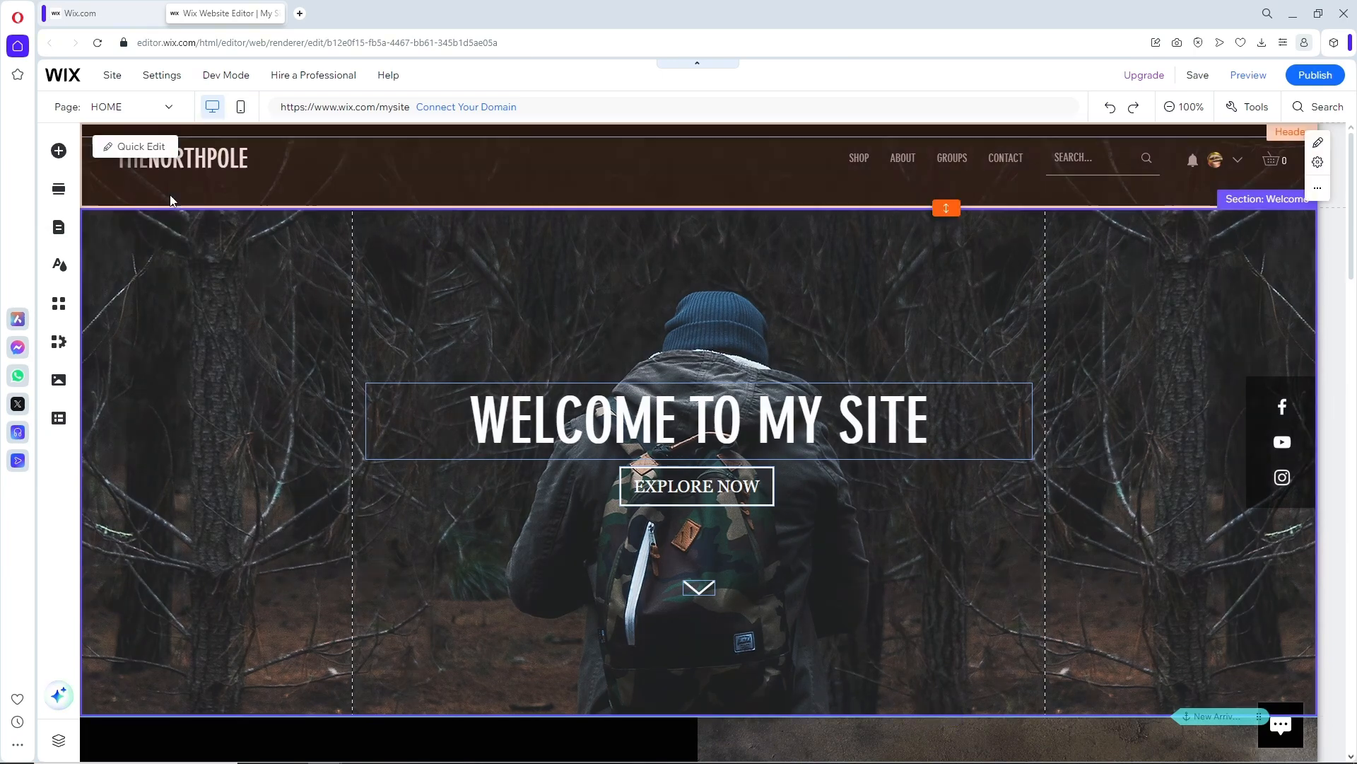
pyautogui.moveTo(106, 106)
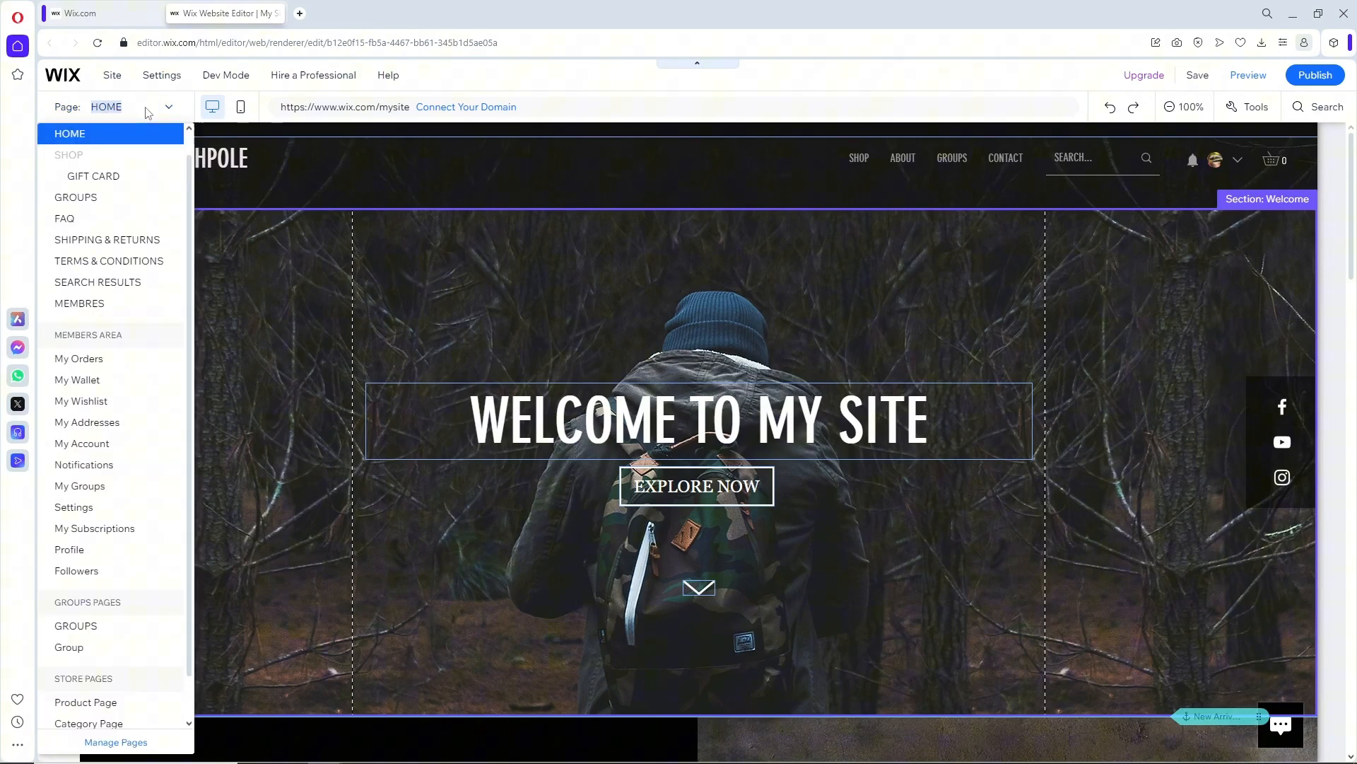
pyautogui.moveTo(113, 509)
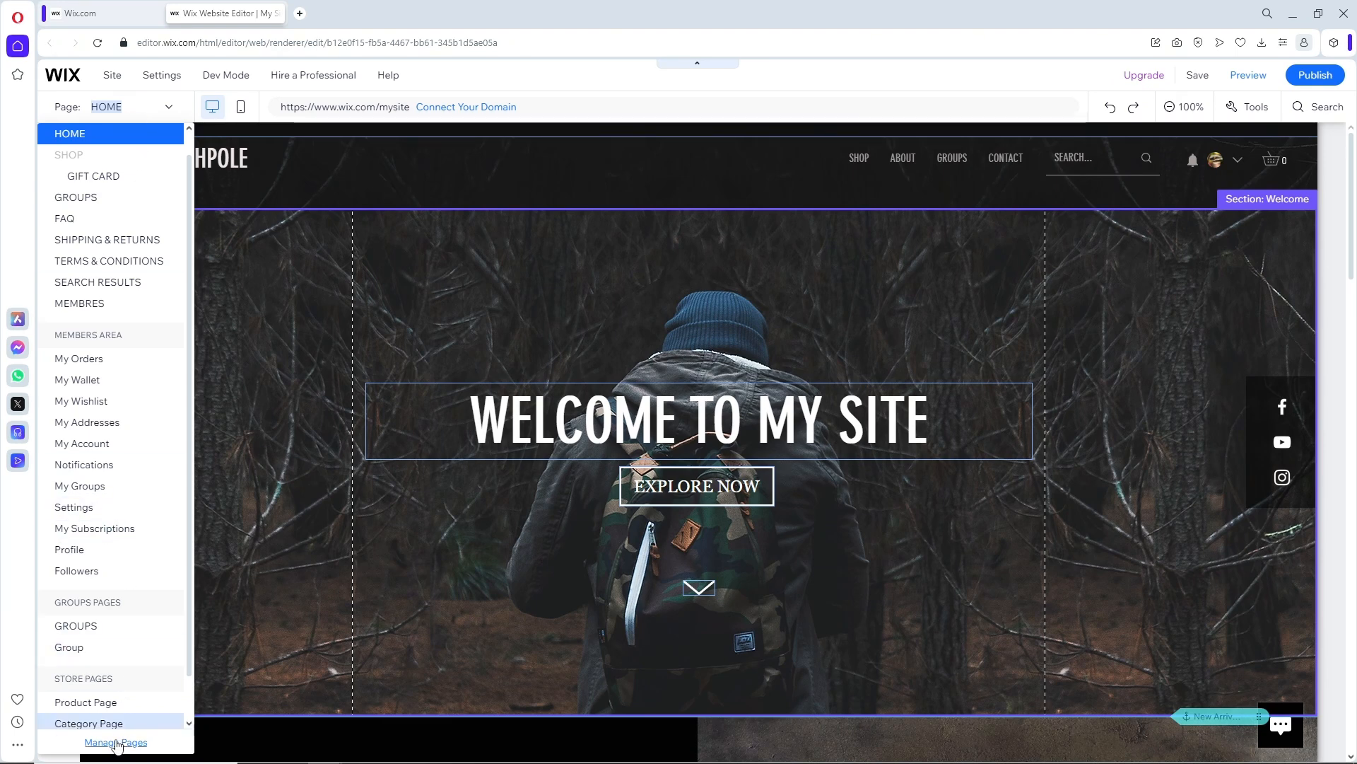
# Open the Site Pages and Menu manager from Manage Pages
pyautogui.click(115, 743)
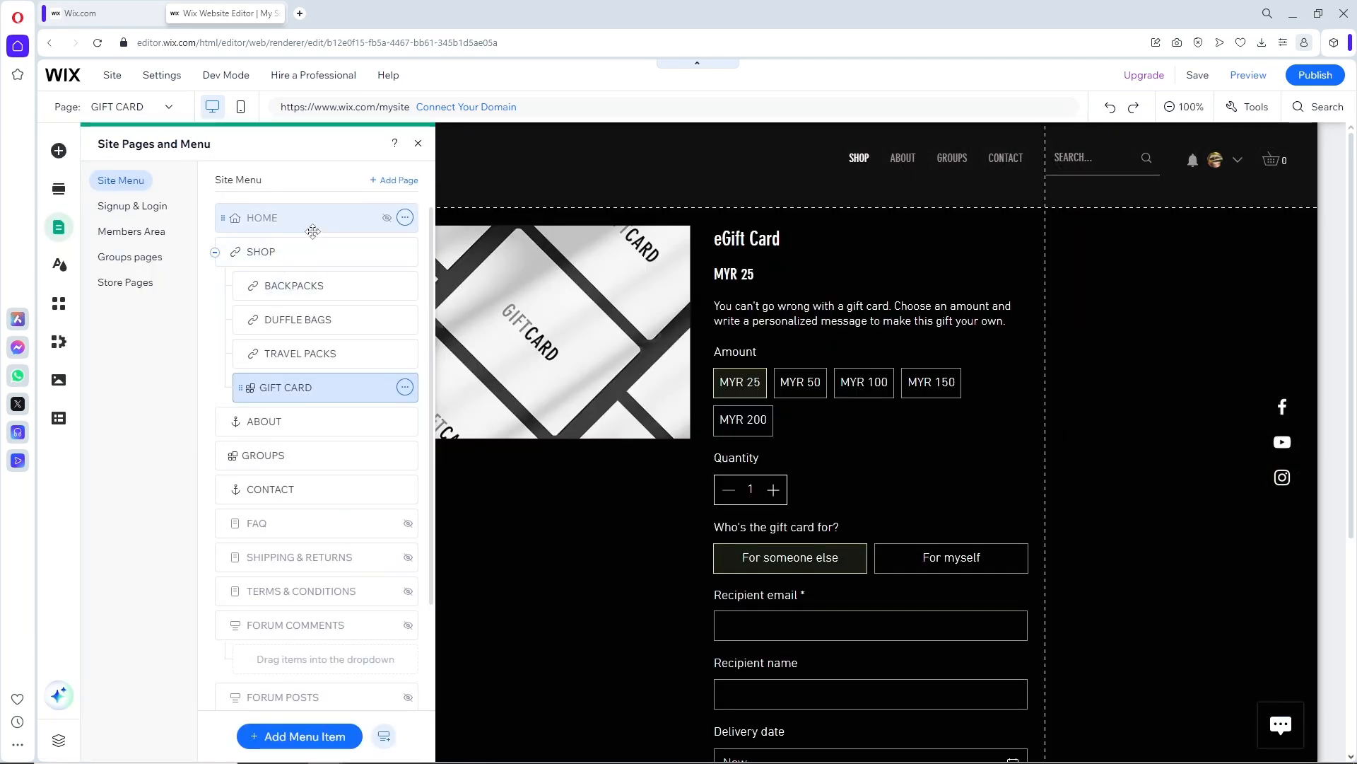
pyautogui.moveTo(320, 307)
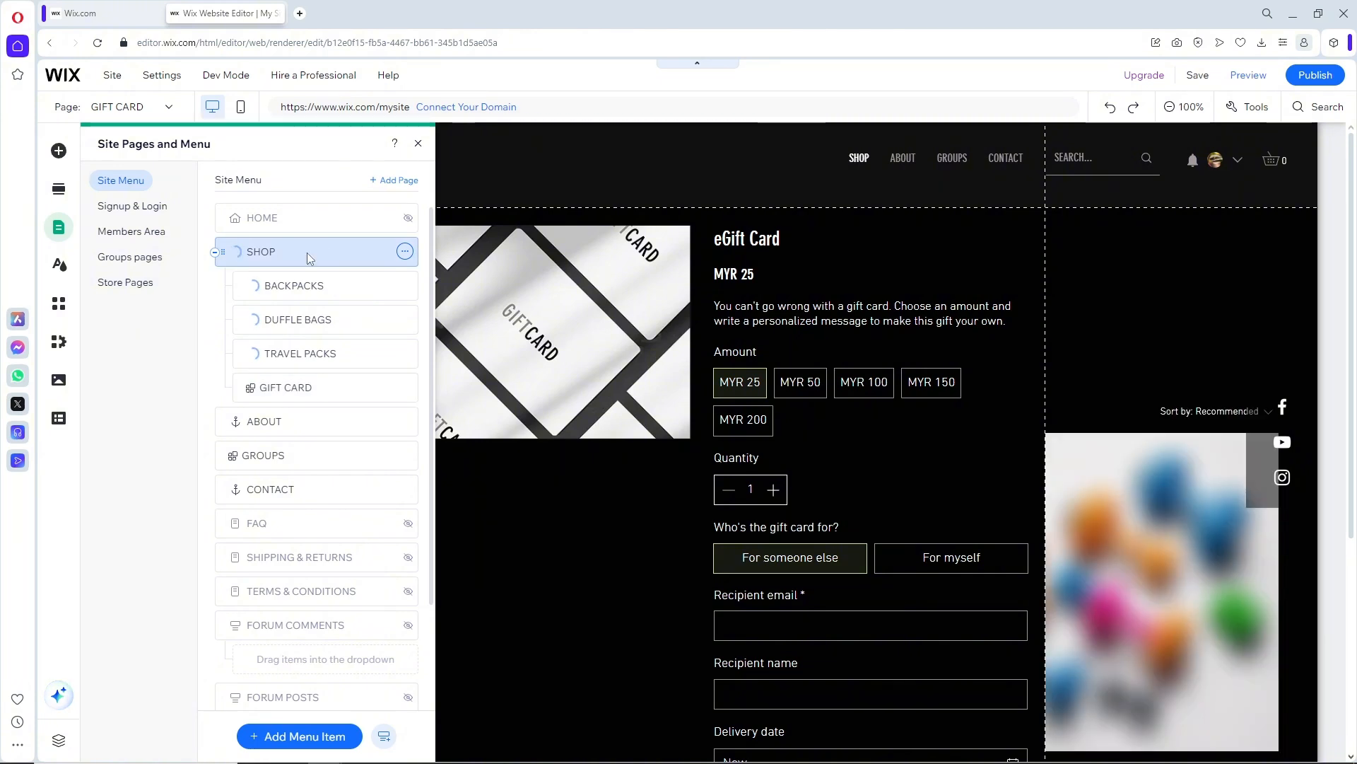
# Start adding a new page and scroll through the template gallery
pyautogui.click(260, 252)
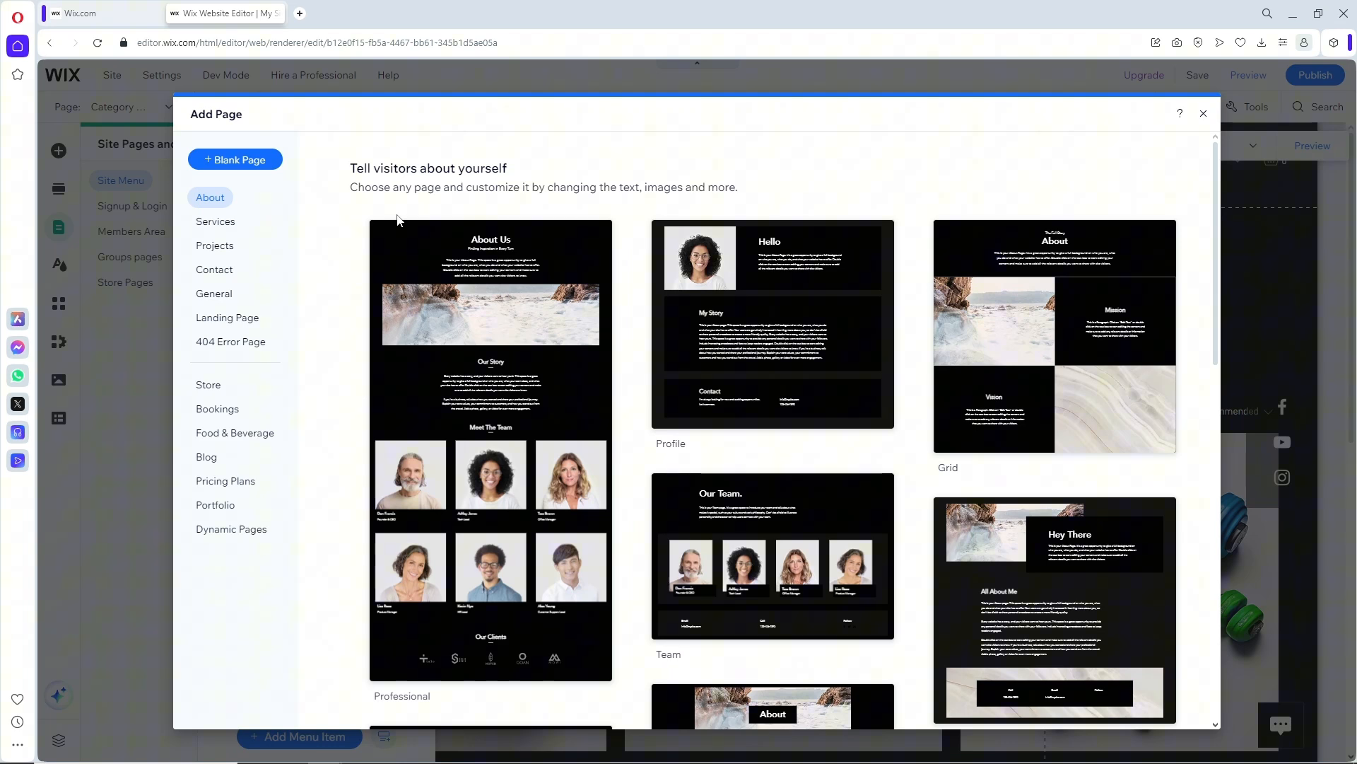
pyautogui.scroll(-3)
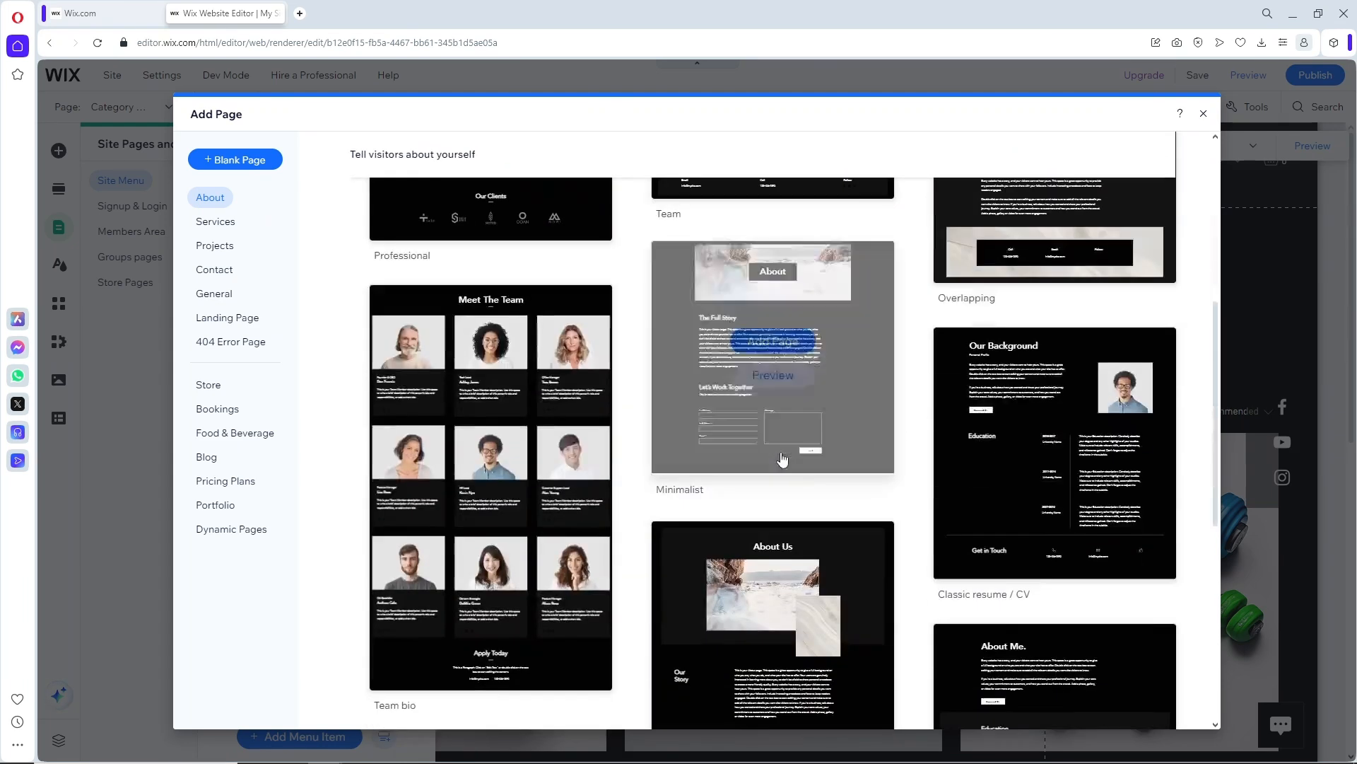
pyautogui.scroll(-3)
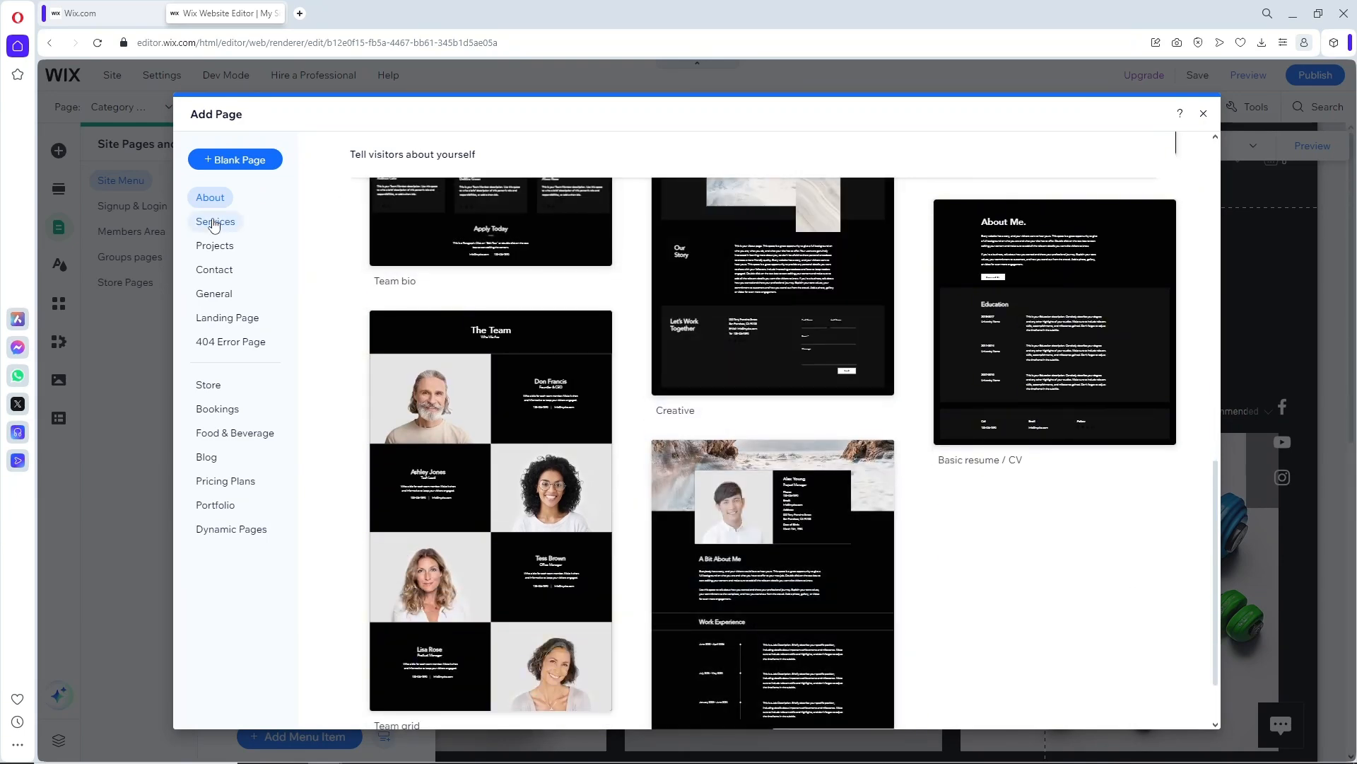
# Browse Services, Projects, Contact, General, Landing Page and 404 templates, then return to About
pyautogui.click(215, 222)
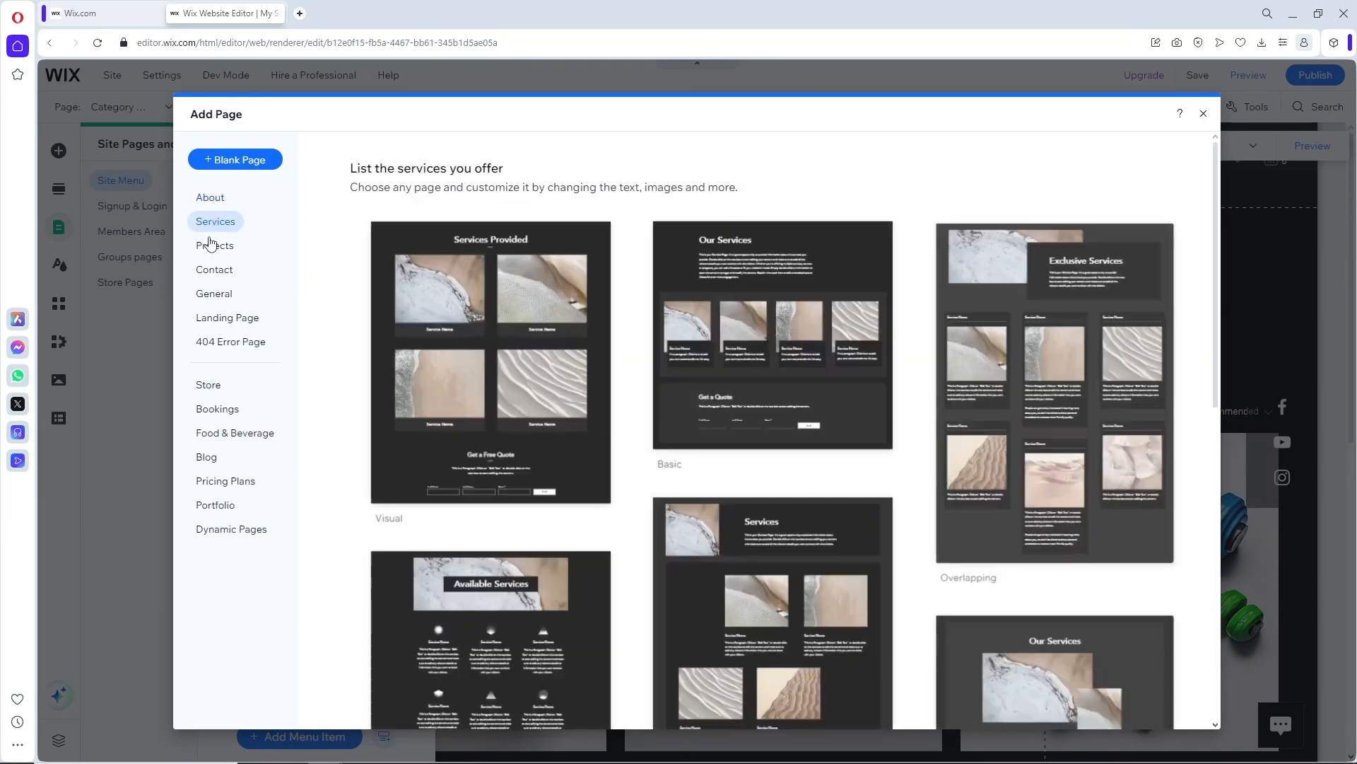
pyautogui.click(213, 245)
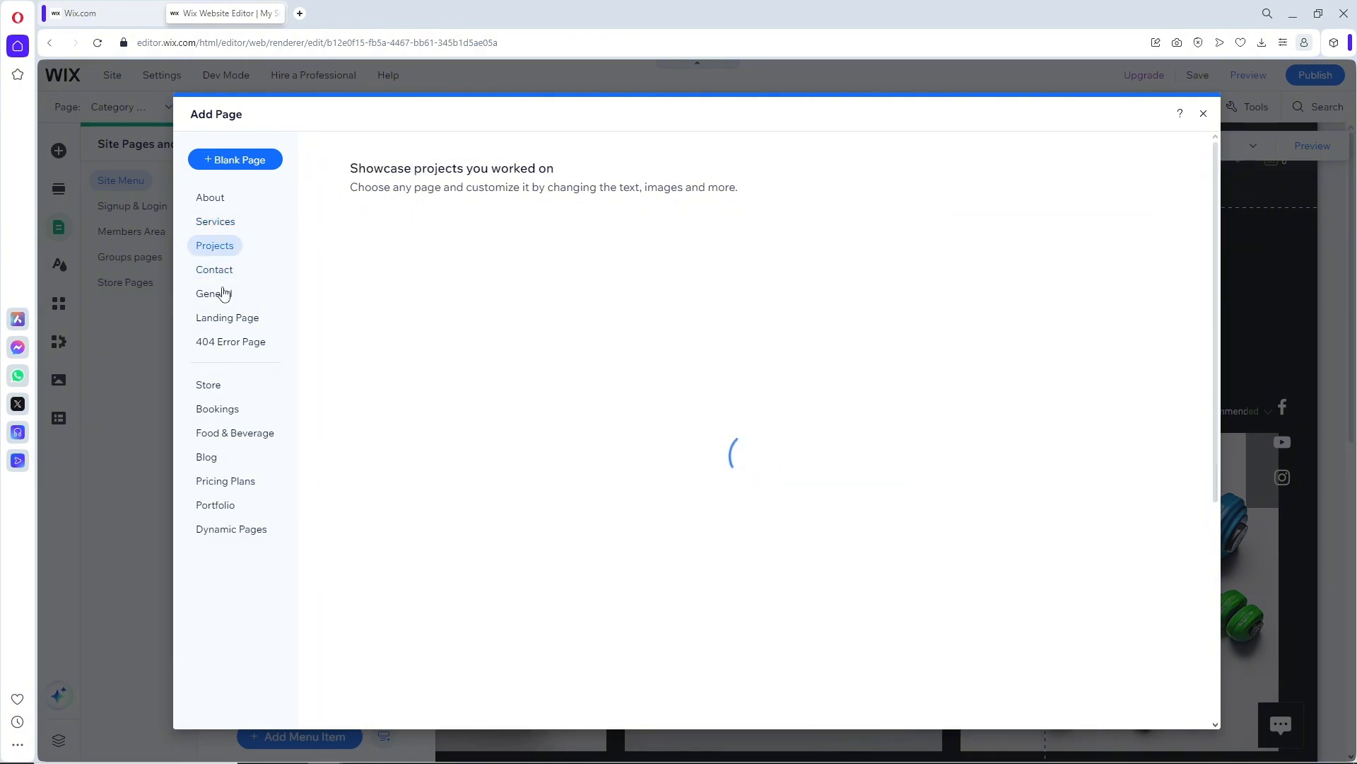
pyautogui.click(213, 269)
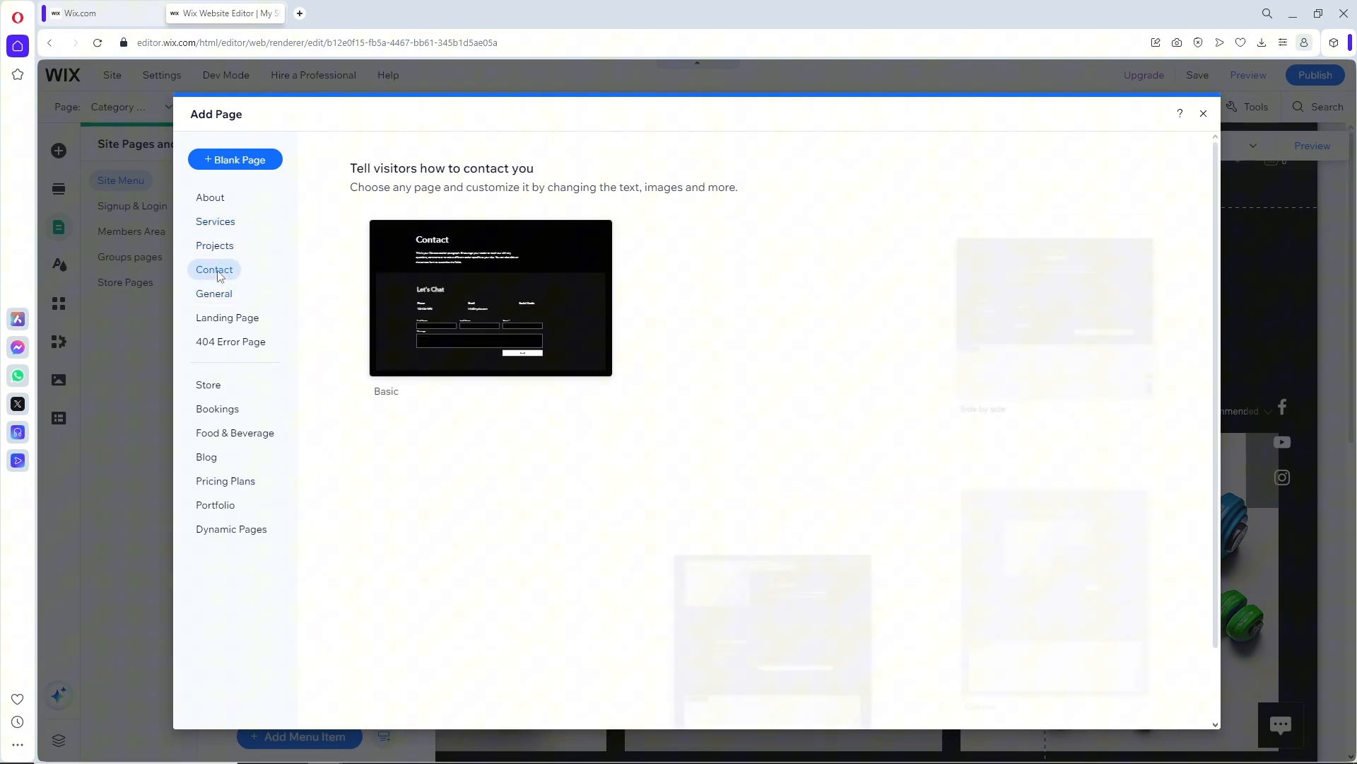
pyautogui.click(213, 293)
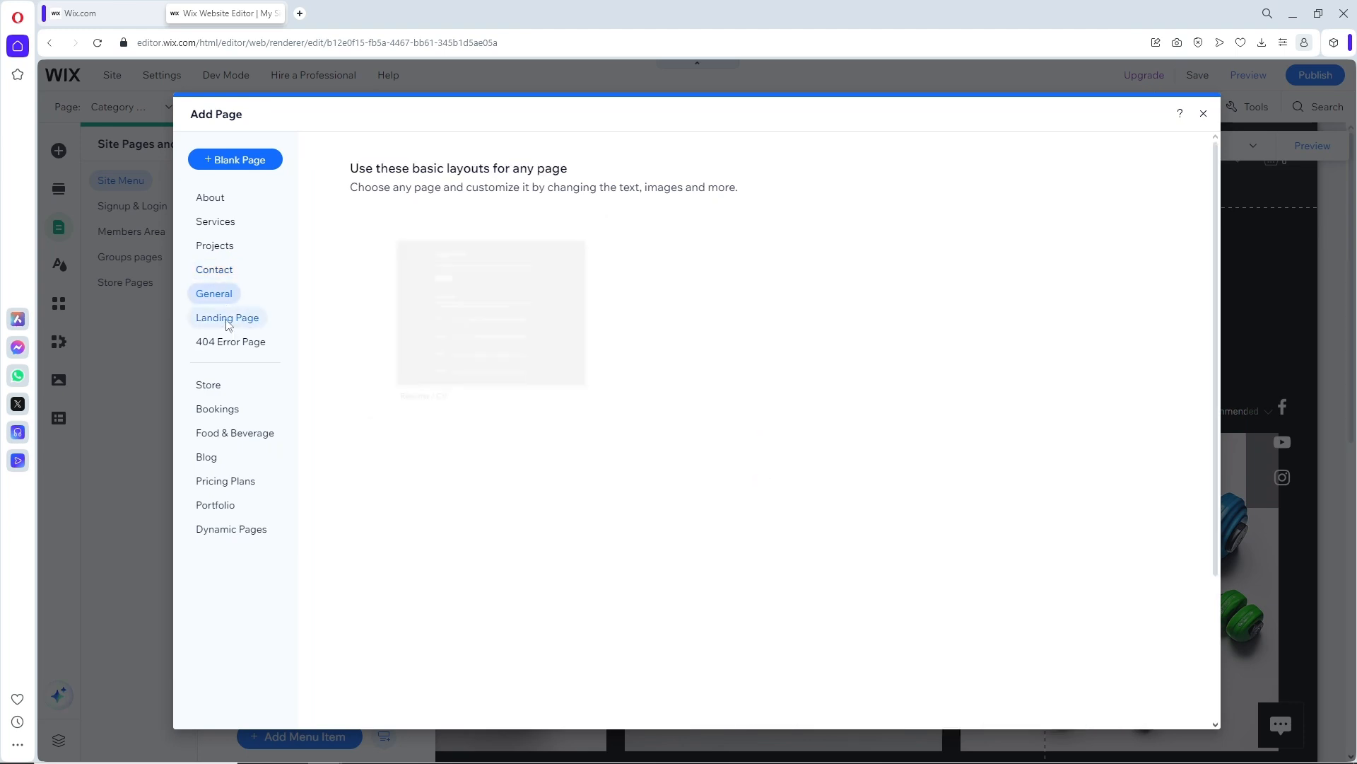
pyautogui.click(226, 318)
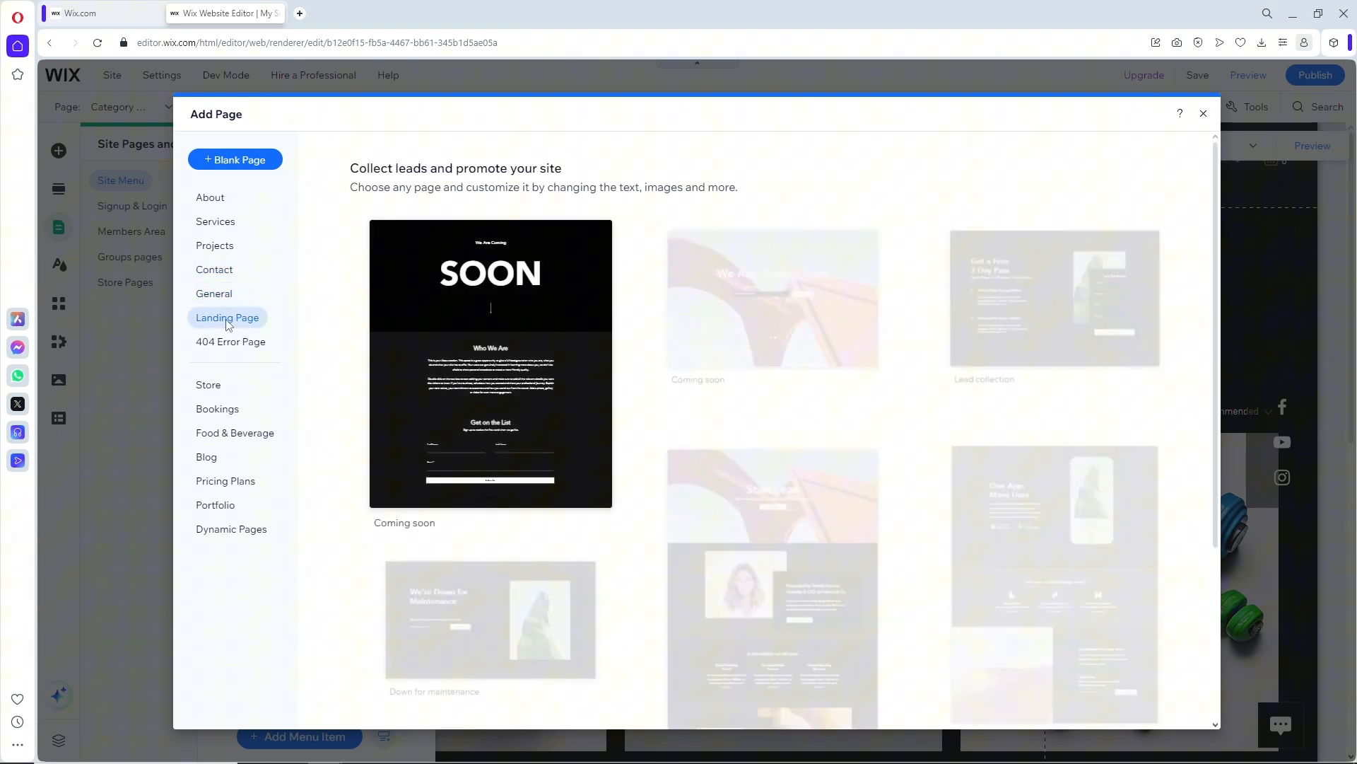
pyautogui.click(231, 341)
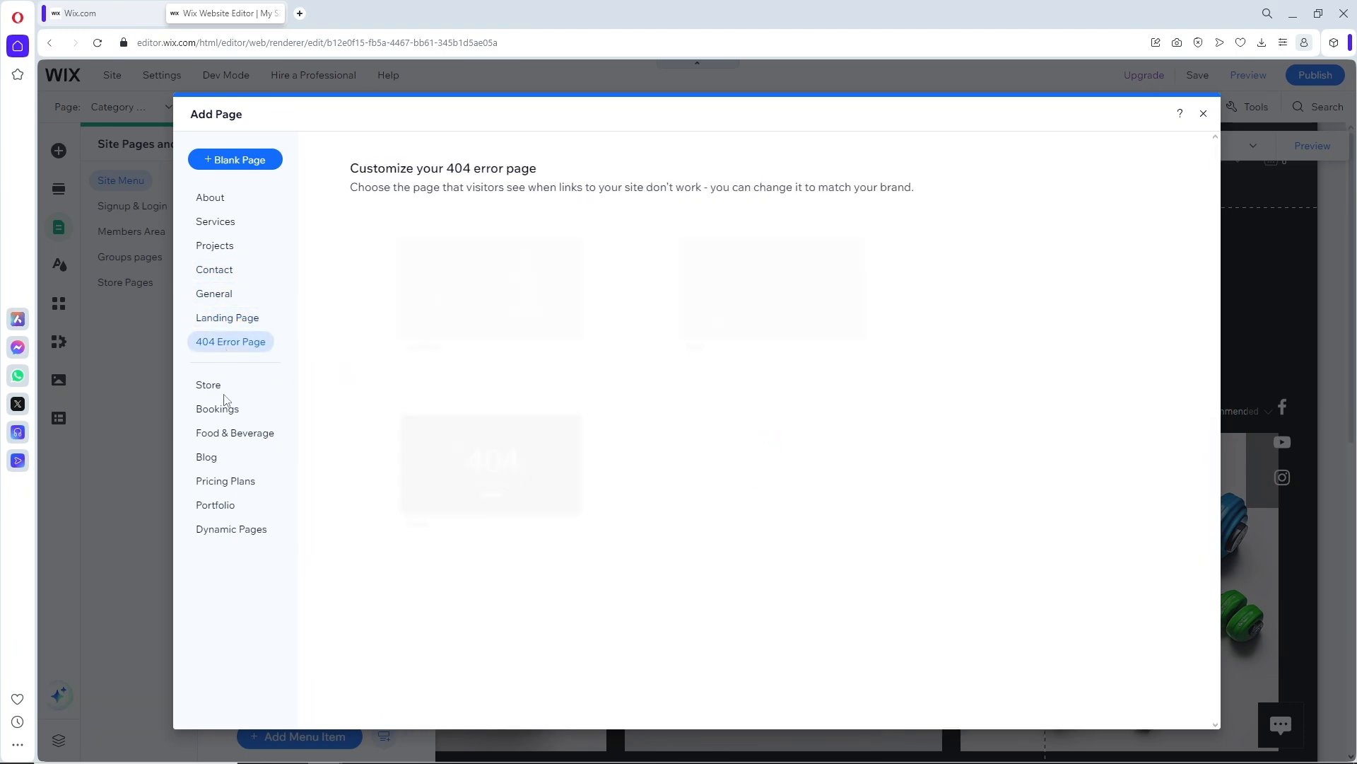
pyautogui.click(215, 221)
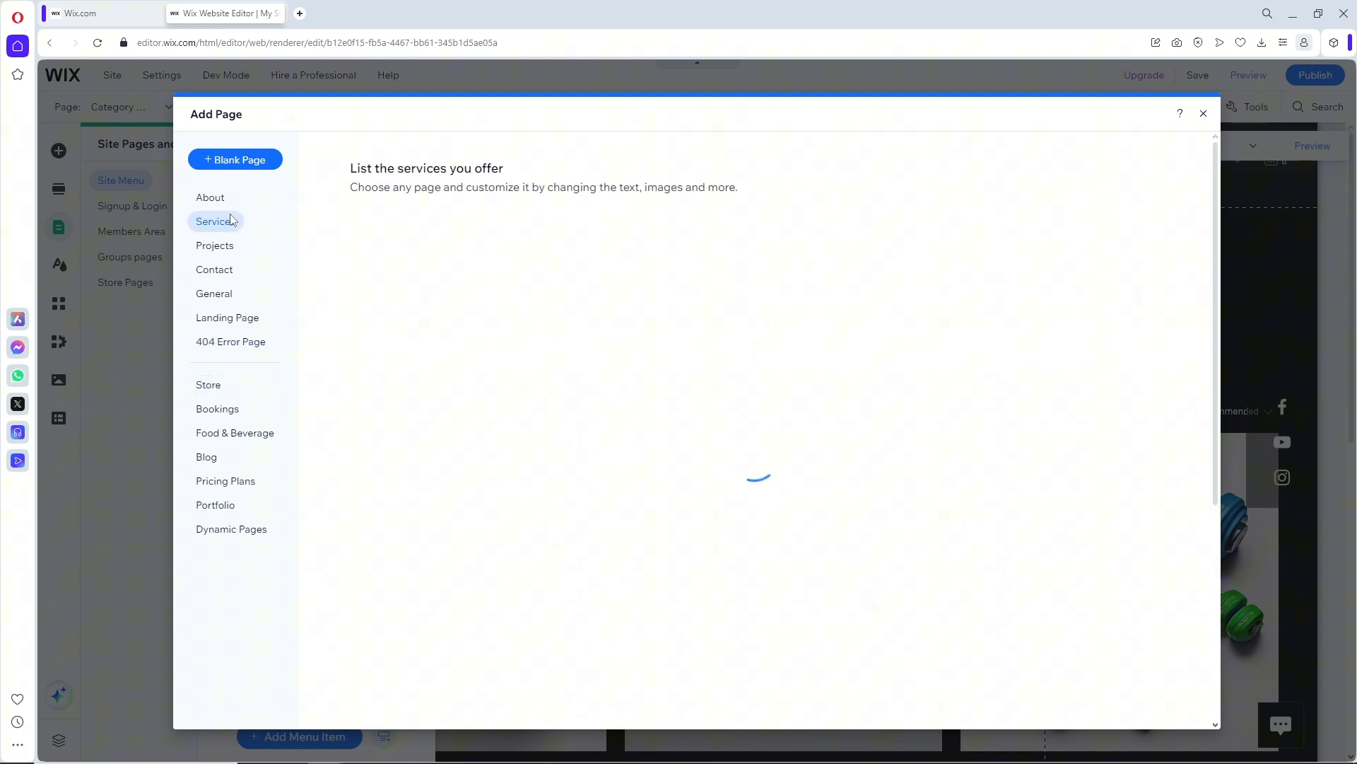
pyautogui.click(209, 197)
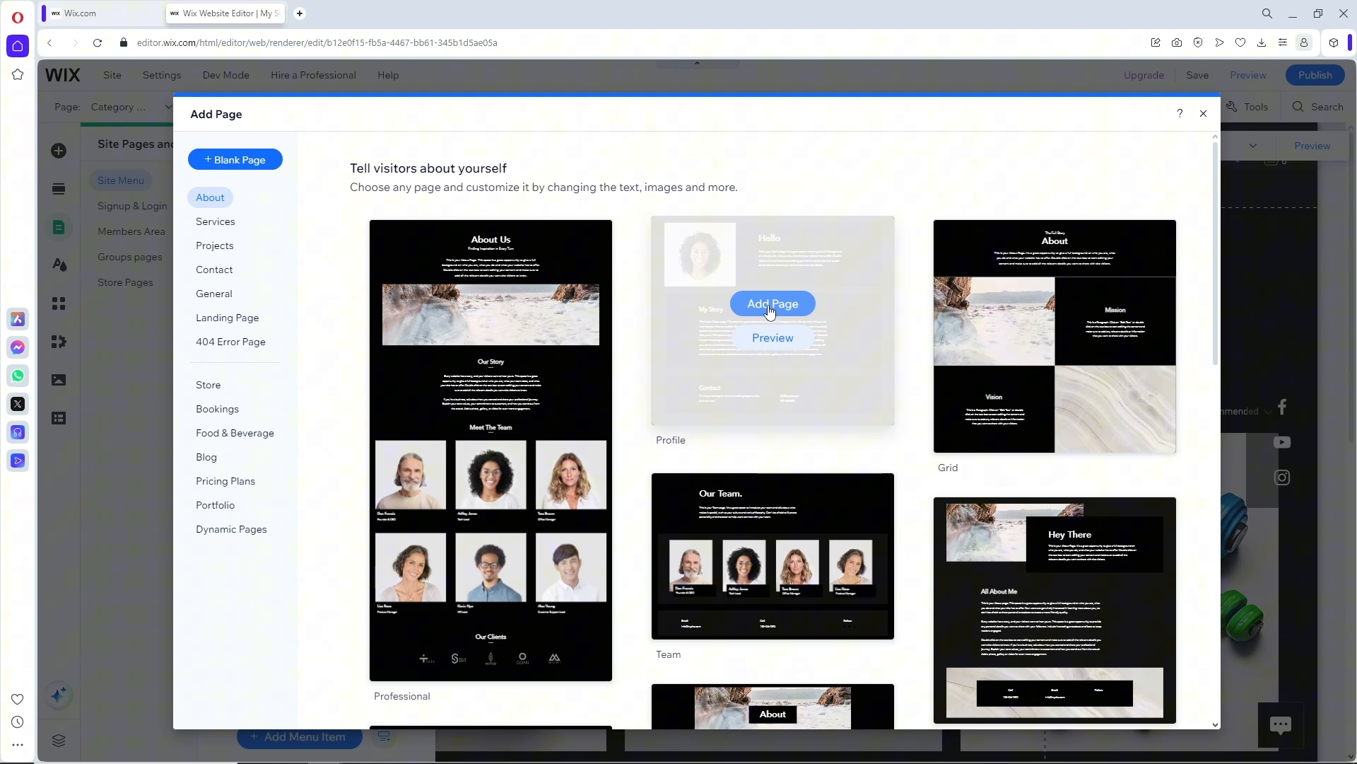
# Add the Profile About template as a new page and name it 'additonal'
pyautogui.click(772, 304)
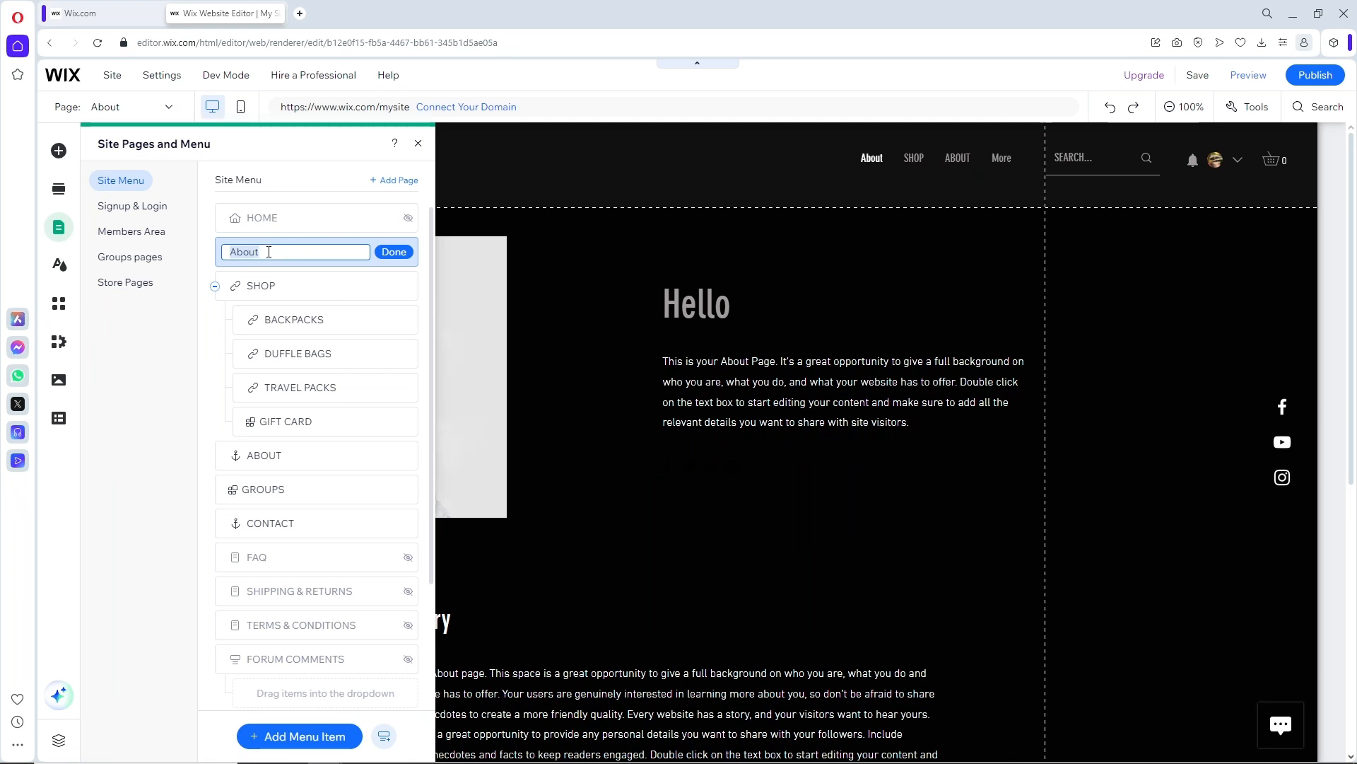
pyautogui.write('additonal')
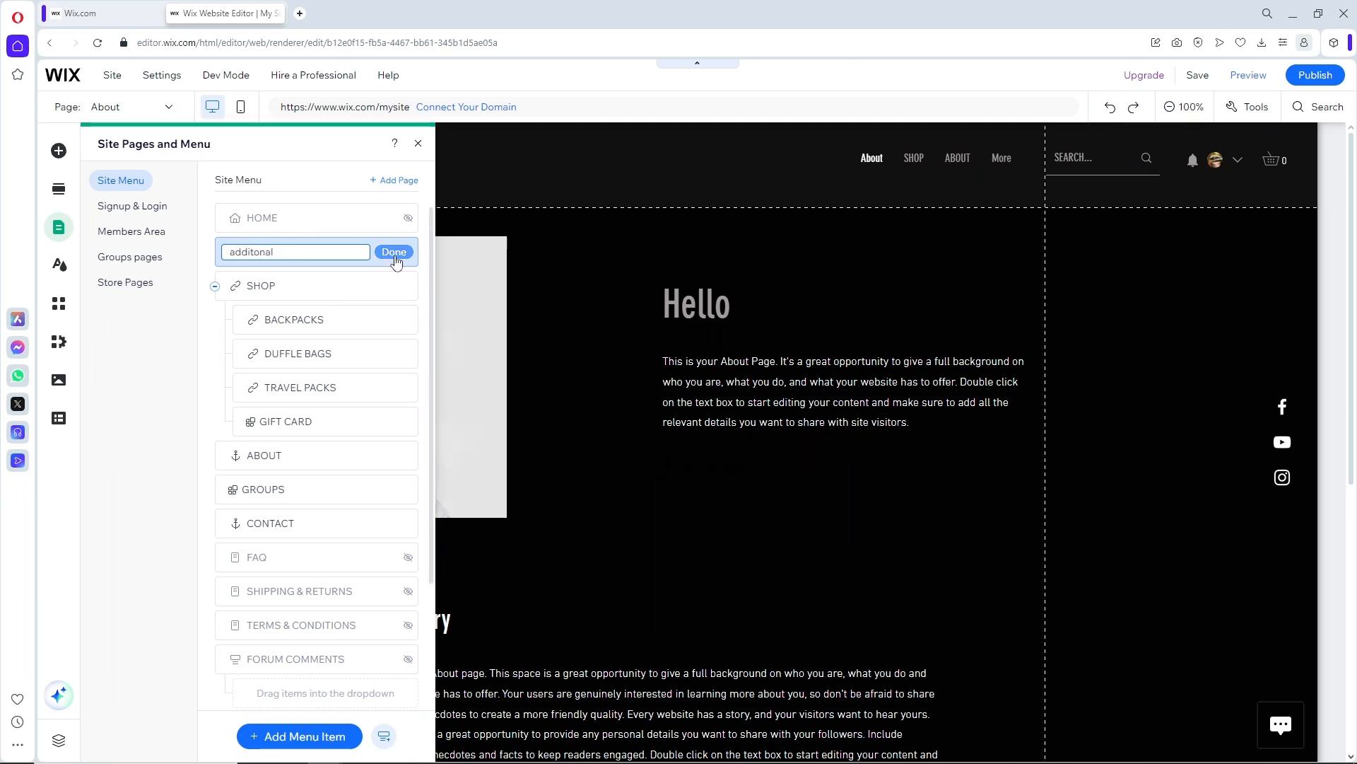
pyautogui.click(393, 251)
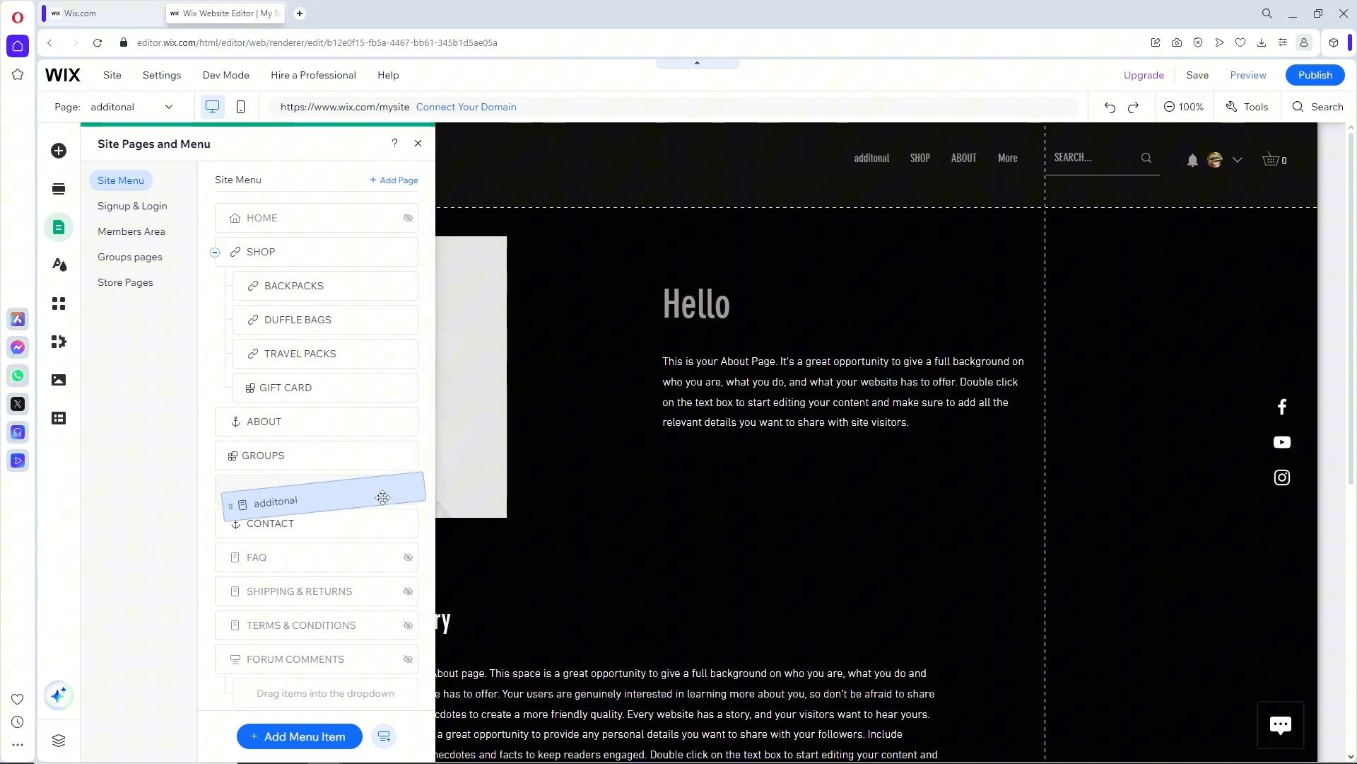